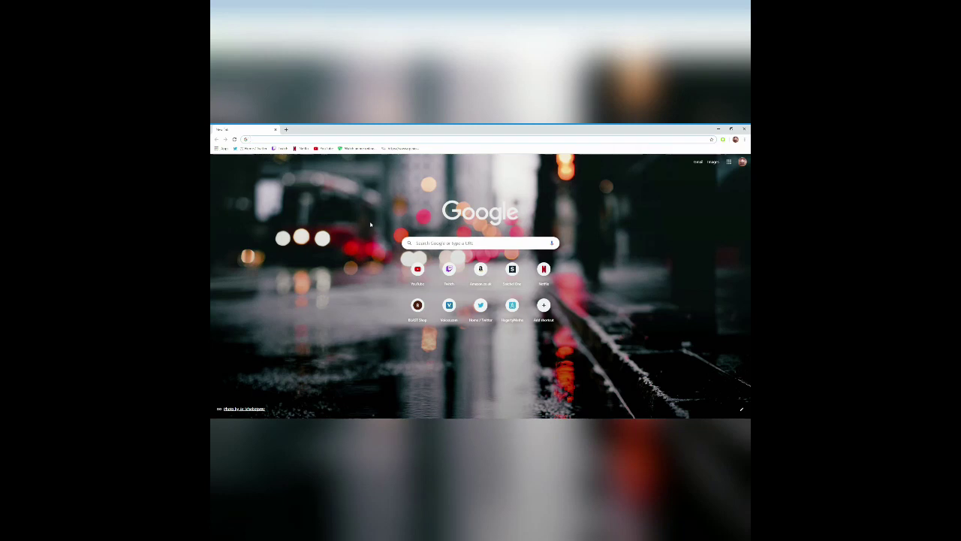
mouse_move(495, 308)
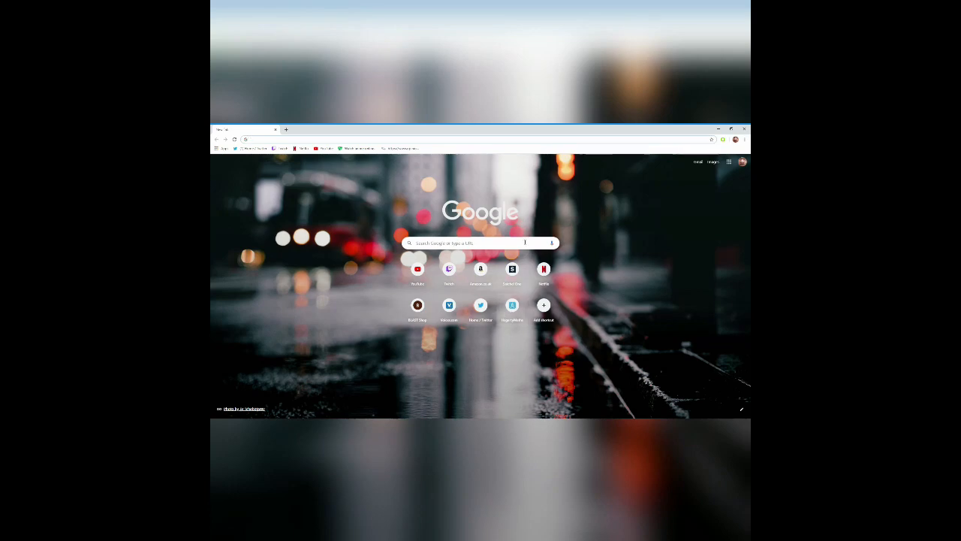
mouse_move(438, 189)
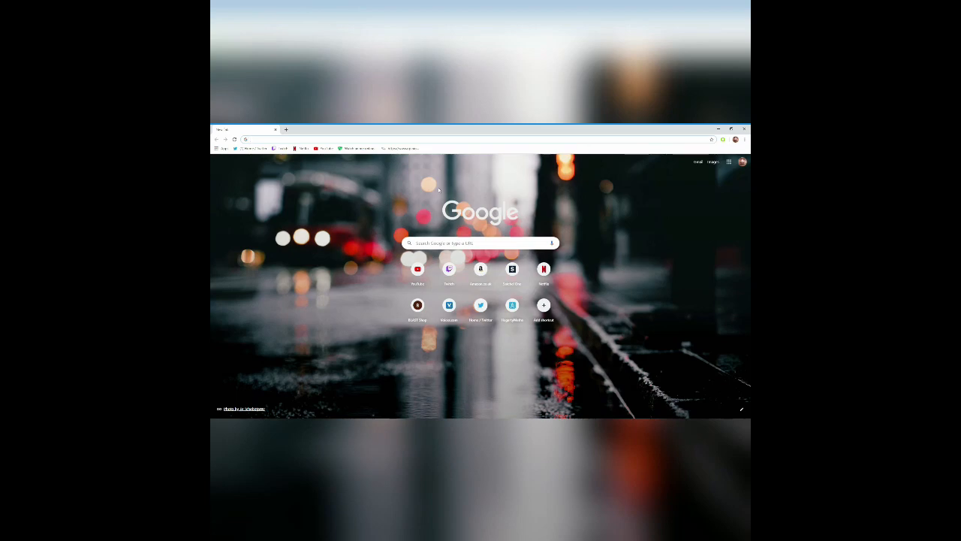
mouse_move(375, 216)
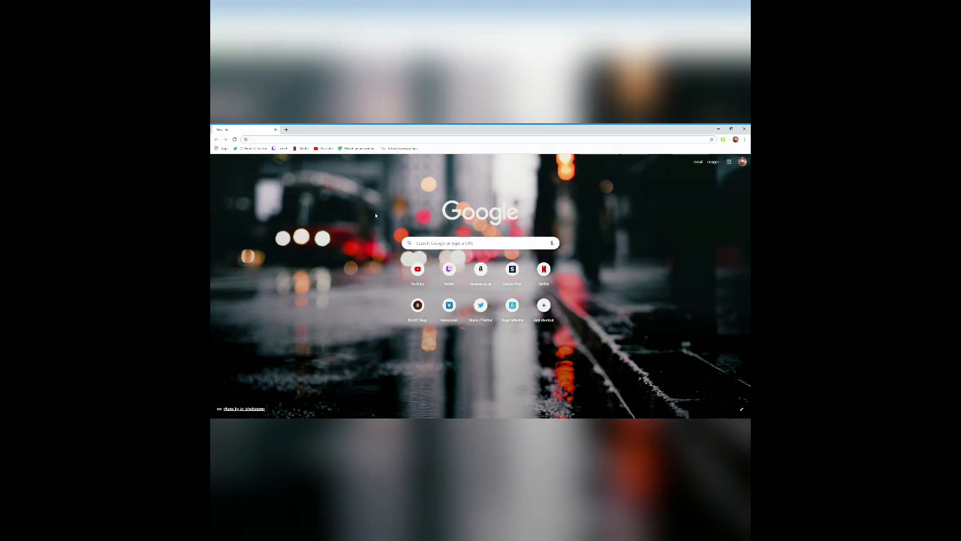
mouse_move(389, 207)
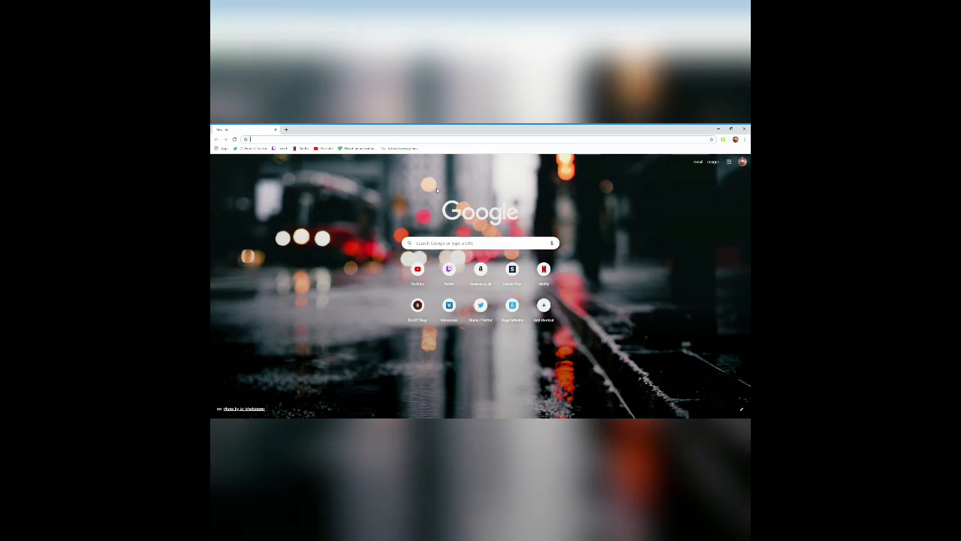
mouse_move(547, 218)
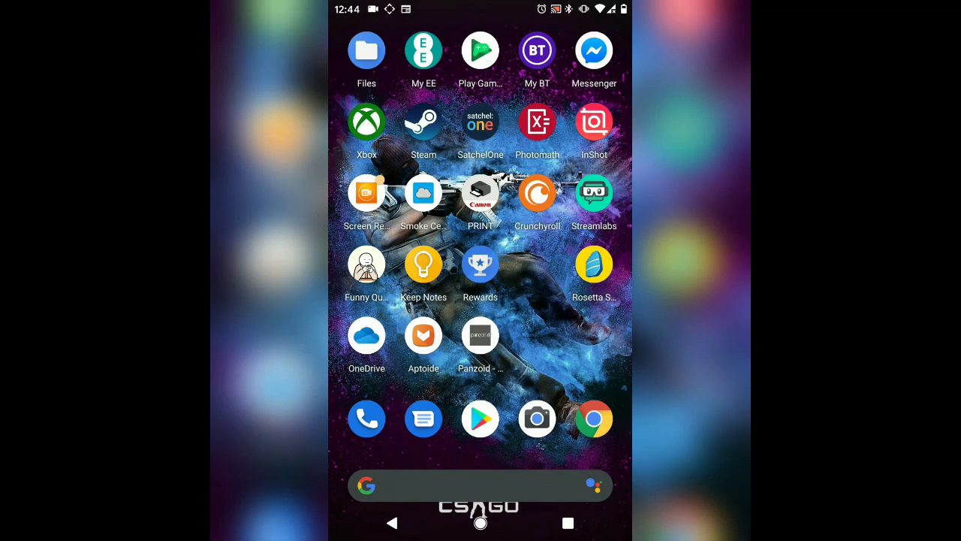
View Panzoid Intro Maker's store listing, then return to the phone's home screen.
click(481, 333)
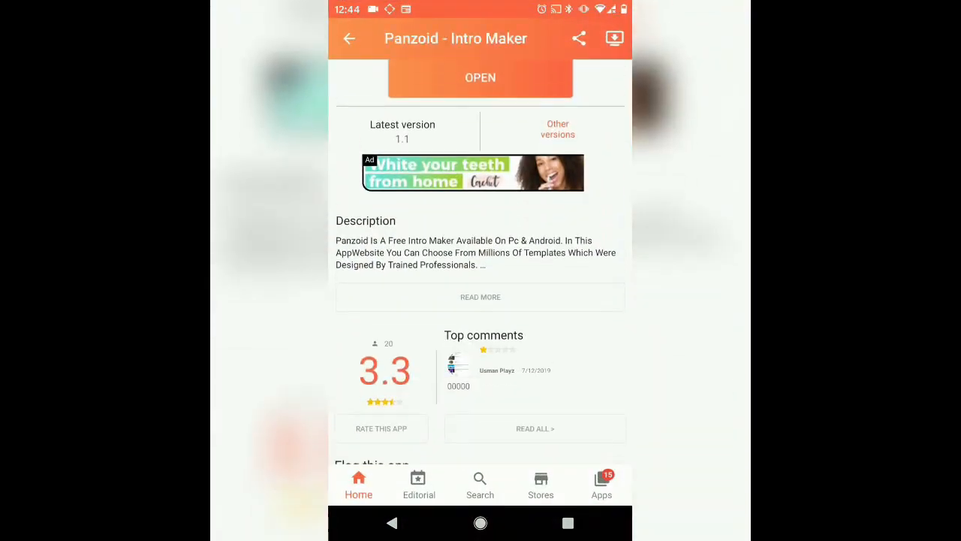
click(348, 39)
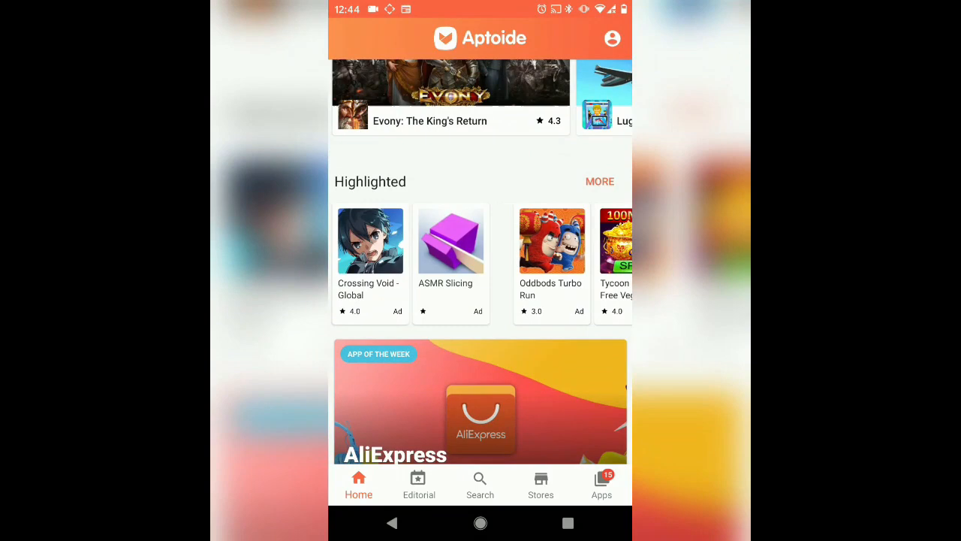
scroll(down, 3)
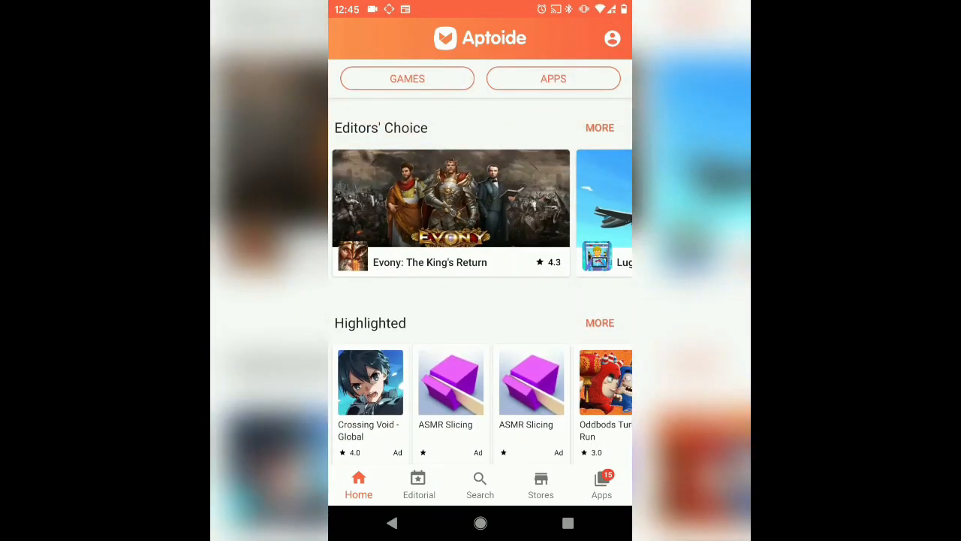
scroll(down, 3)
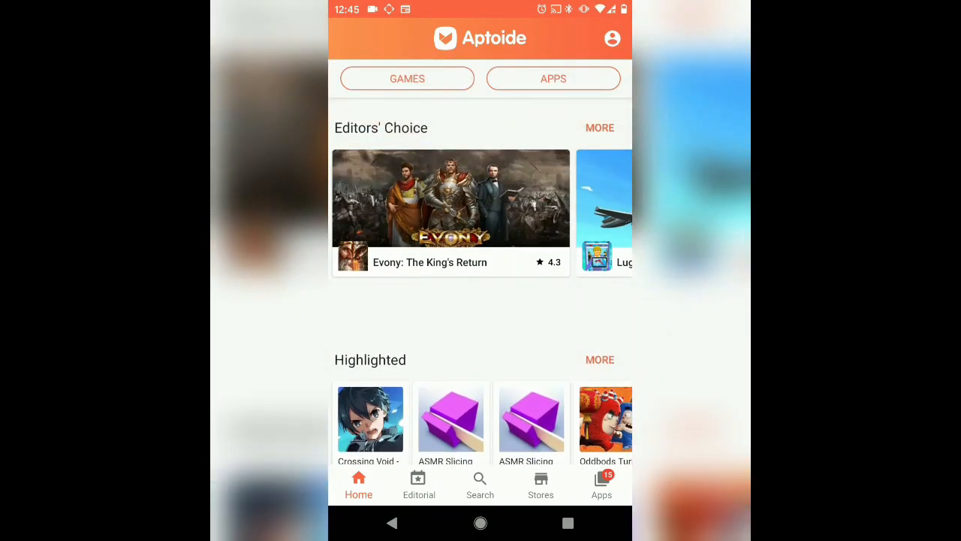
click(480, 481)
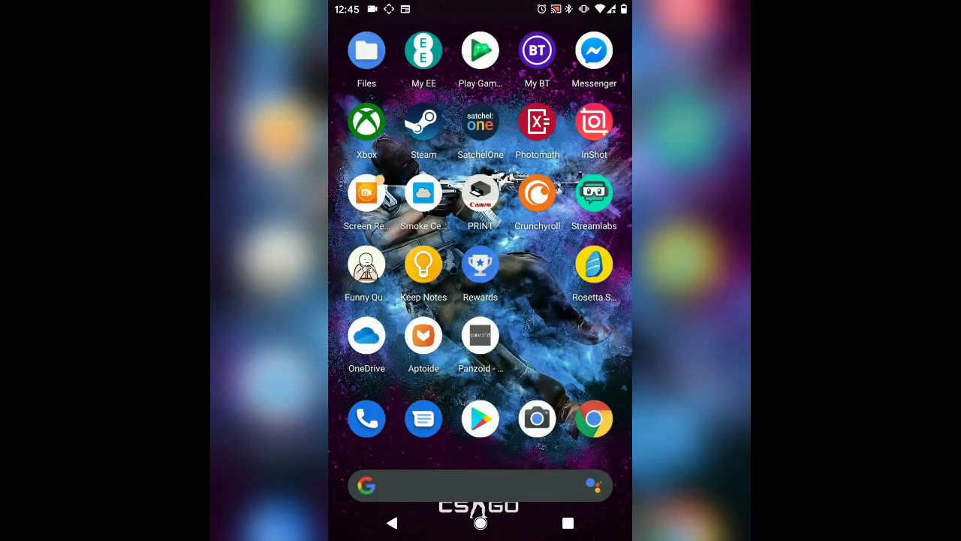
Launch Panzoid with storage access allowed, dismissing the version warning and the ad.
click(481, 335)
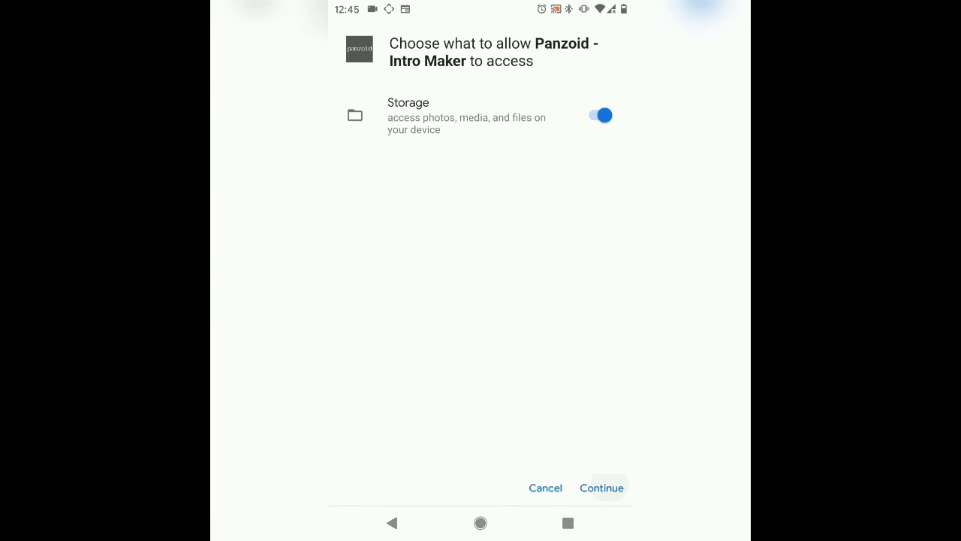
click(601, 487)
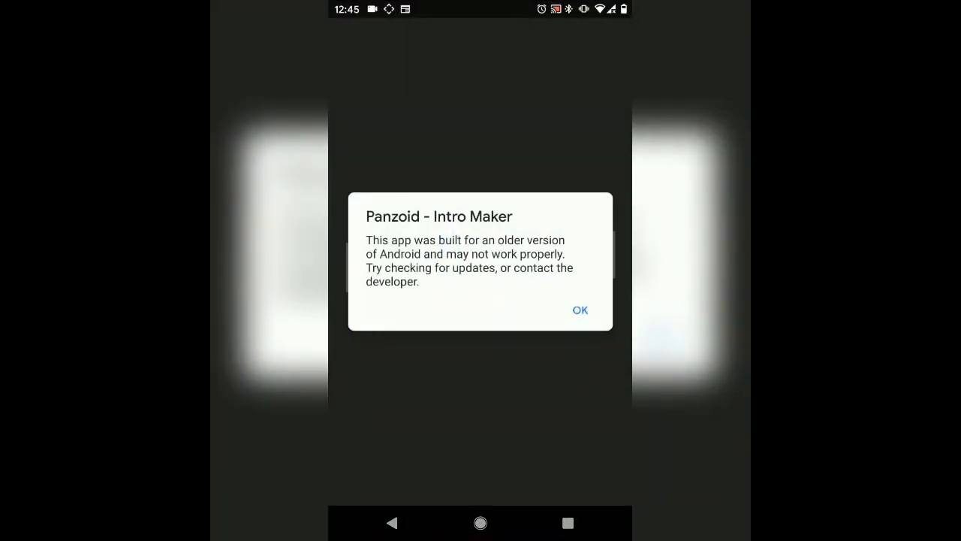
click(580, 309)
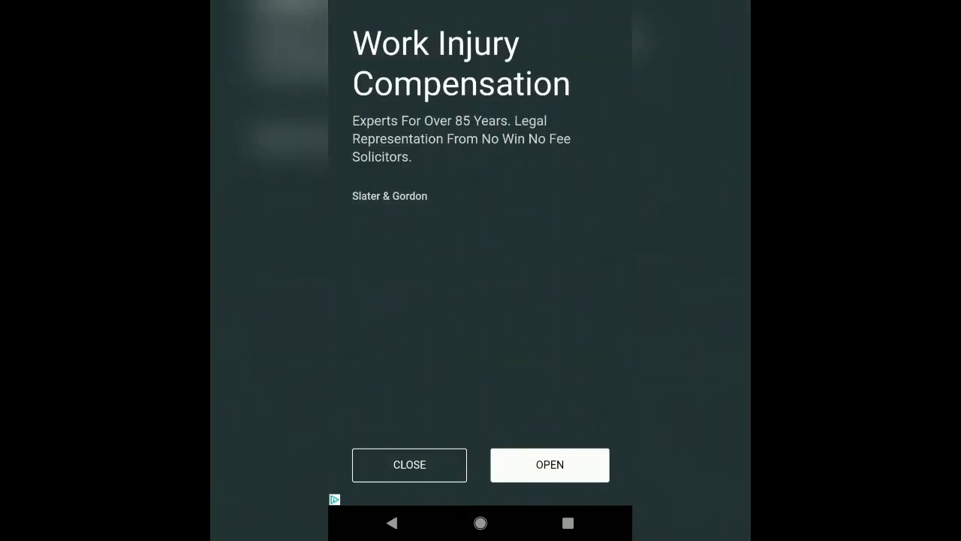
click(408, 466)
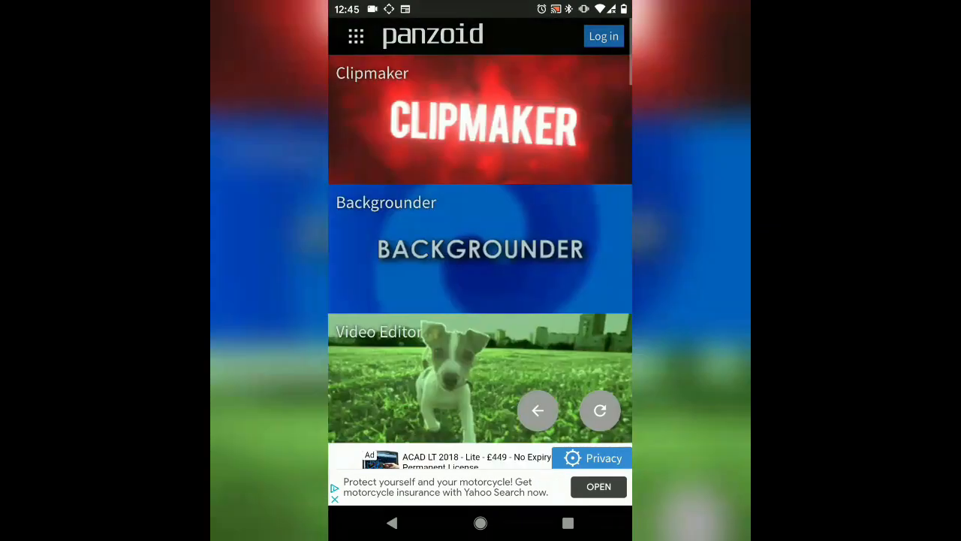
Reopen Panzoid from the home screen and enter the Clipmaker intro editor.
scroll(down, 3)
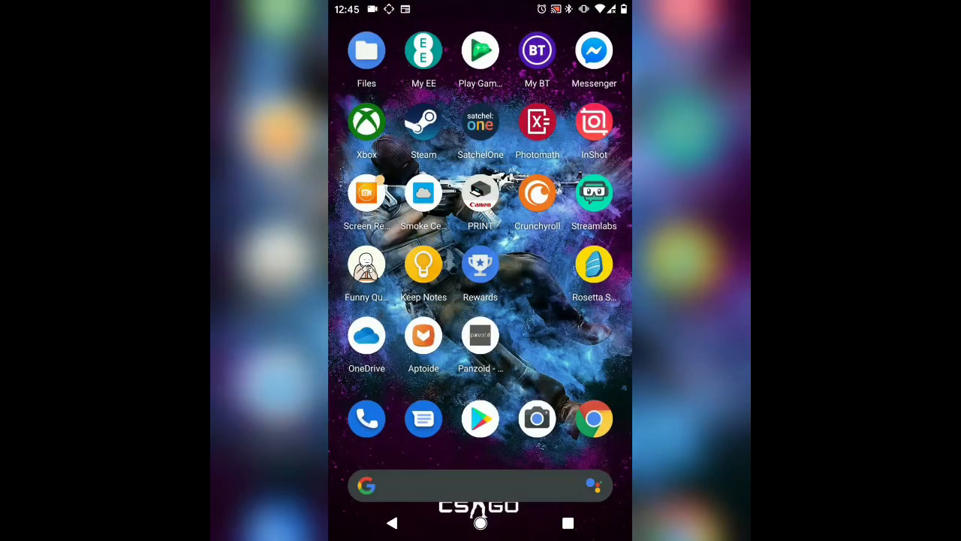
click(480, 333)
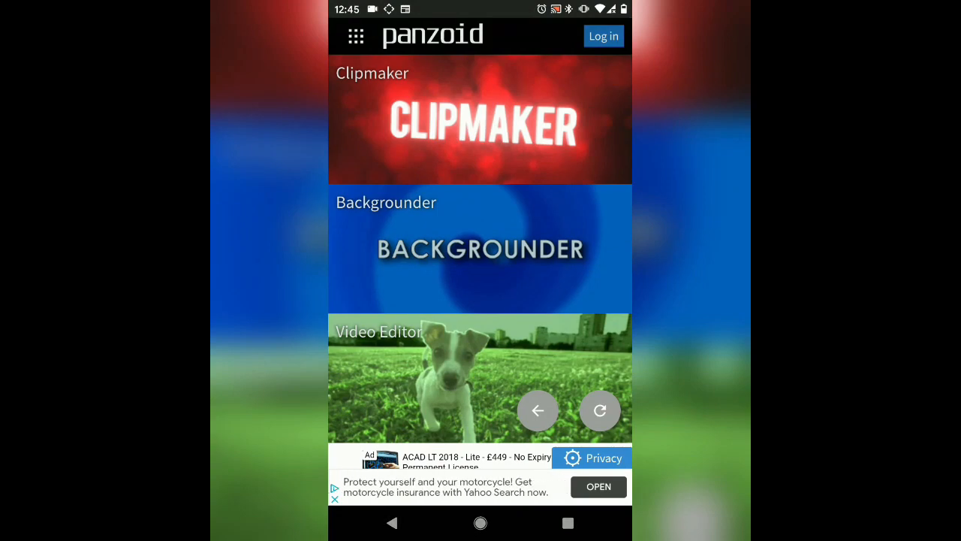
click(480, 120)
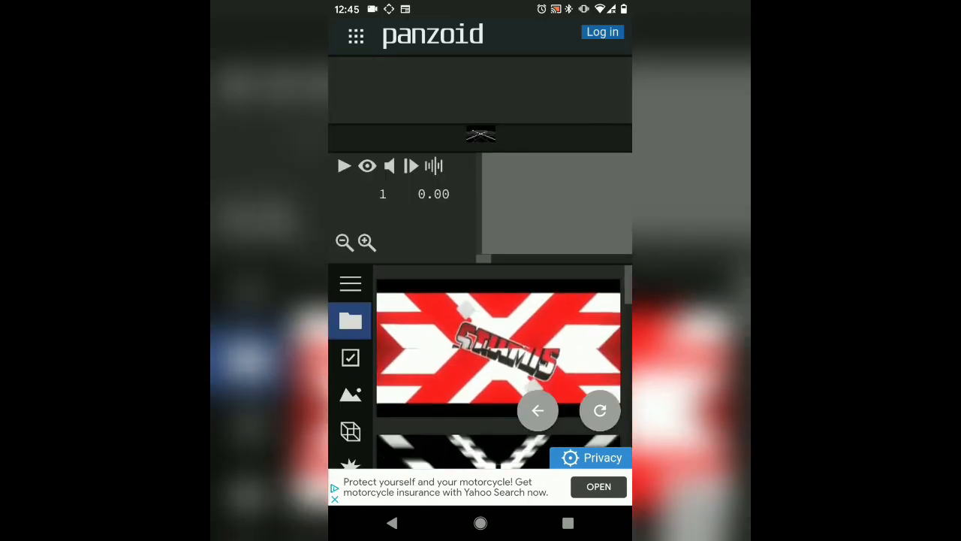
Play the intro preview and pause it at 2.27 seconds for editing.
click(344, 165)
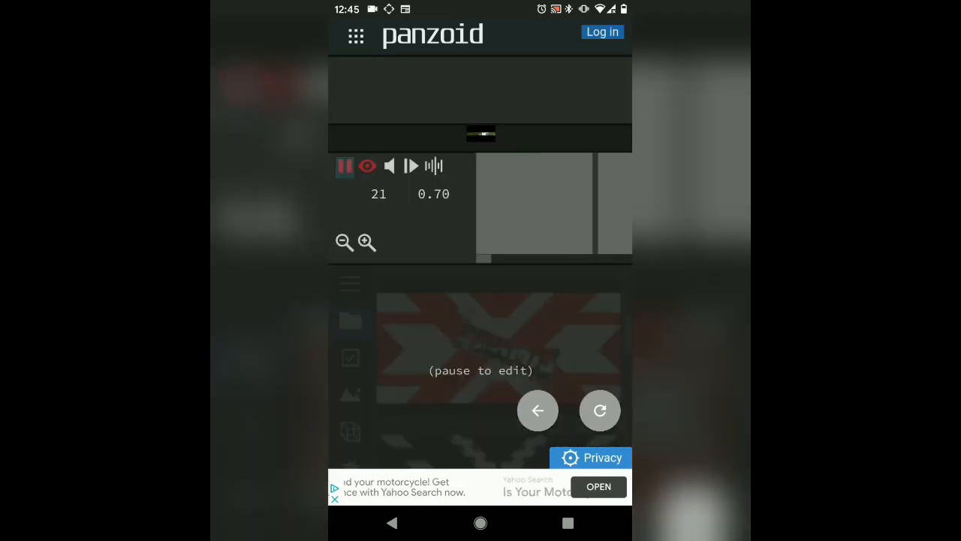
click(346, 165)
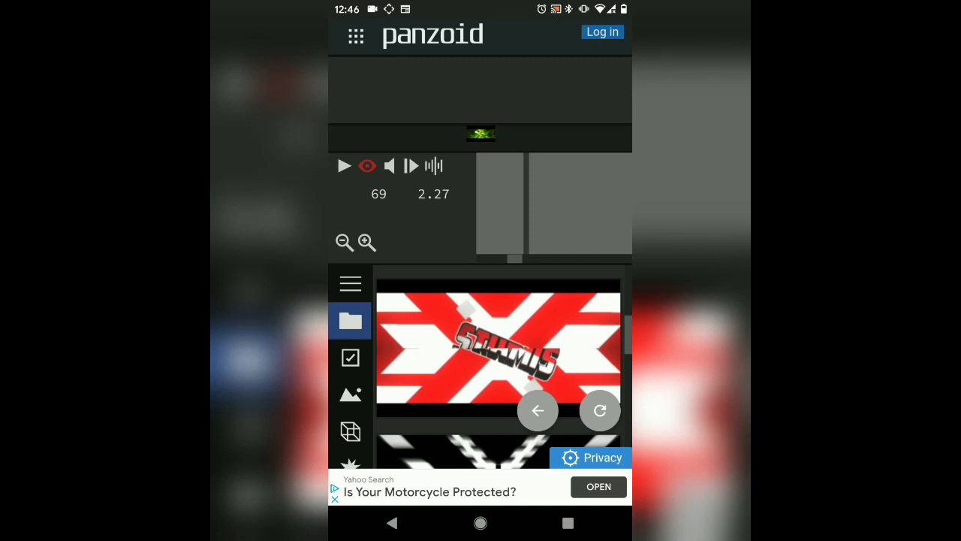
scroll(down, 3)
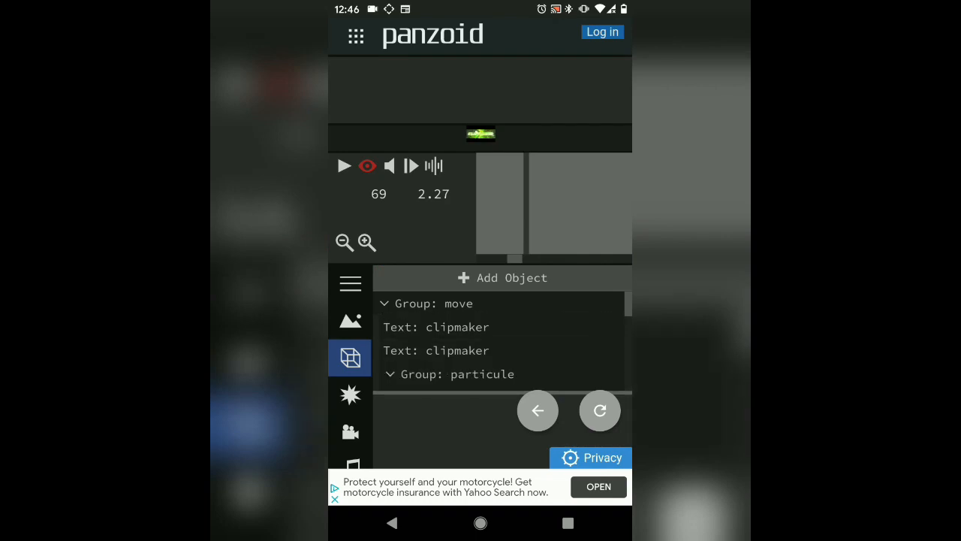
Select the first 'Text: clipmaker' object to show its 3D Text settings.
click(435, 327)
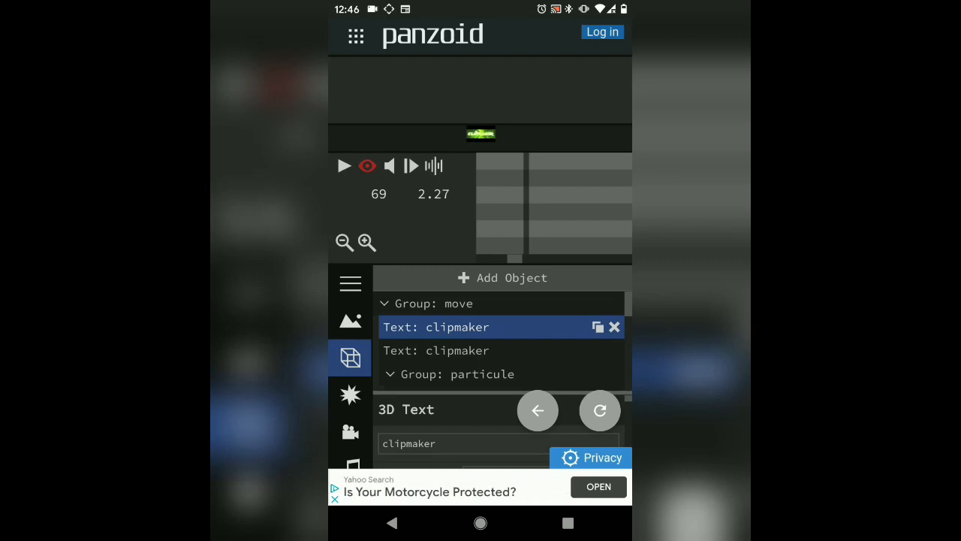
drag(481, 3, 480, 300)
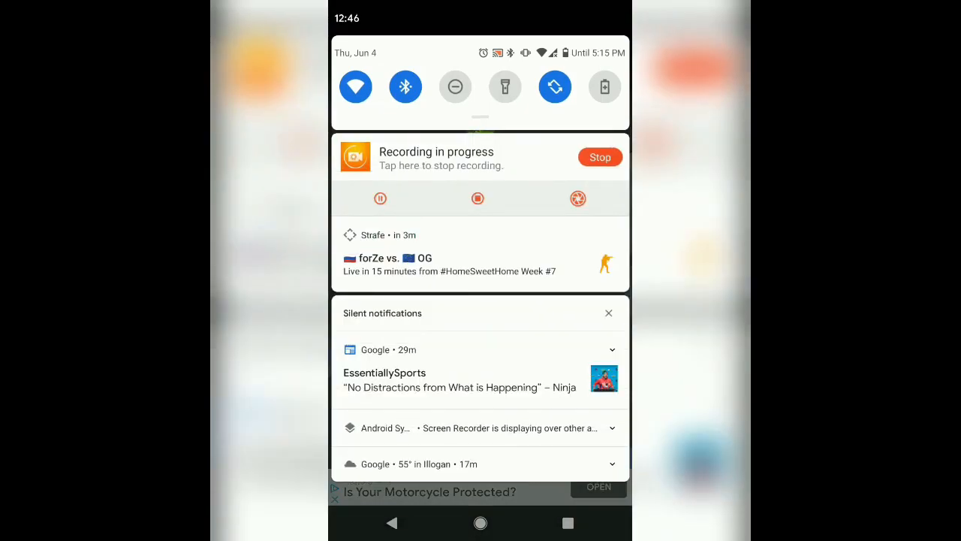